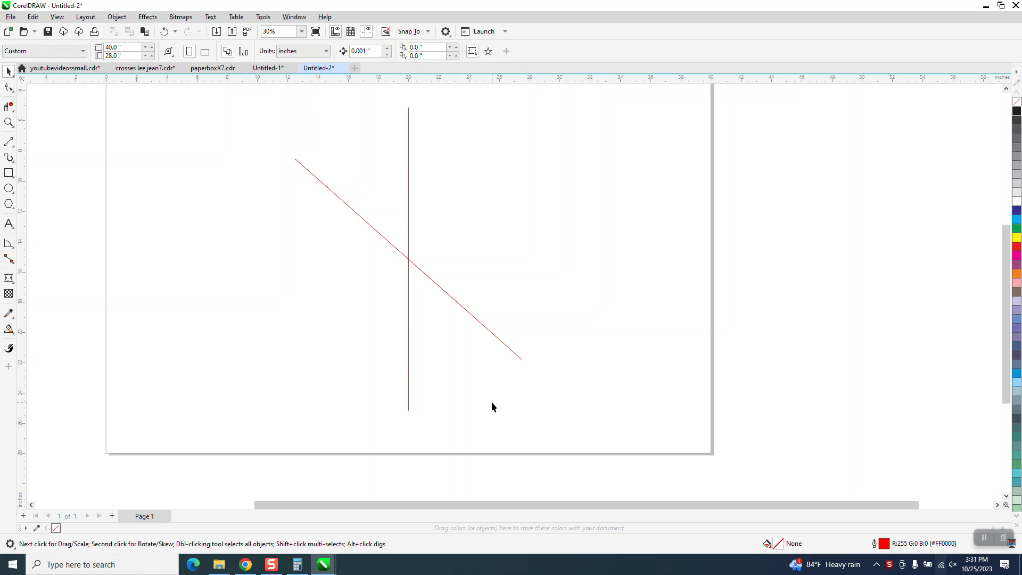
mouse_move(489, 397)
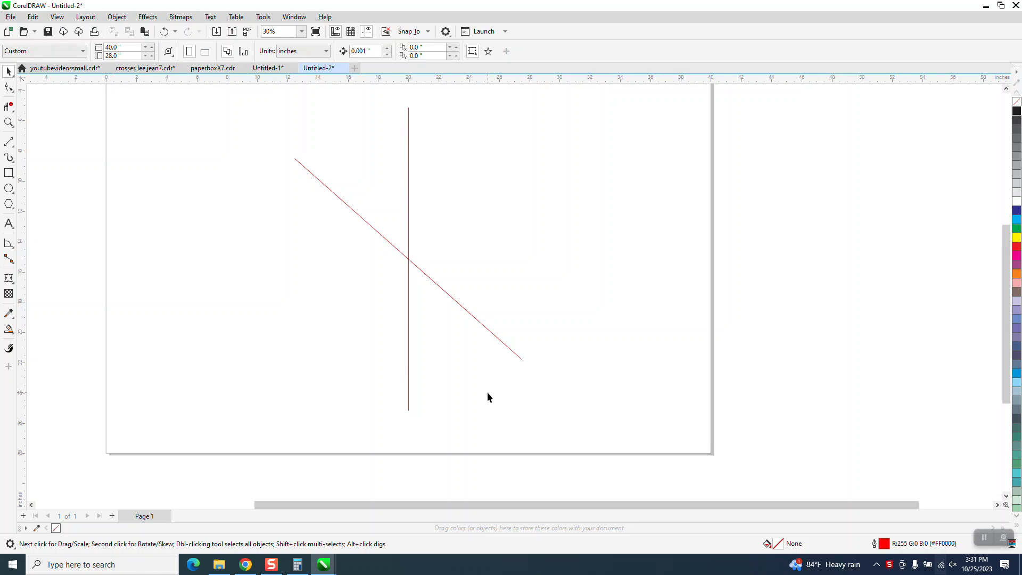
mouse_move(217, 304)
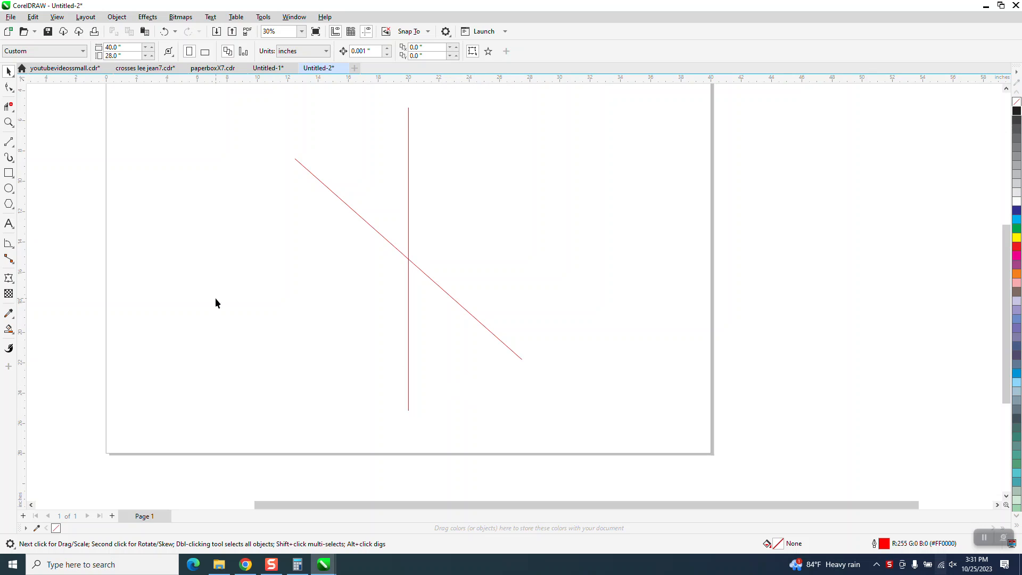
mouse_move(16, 253)
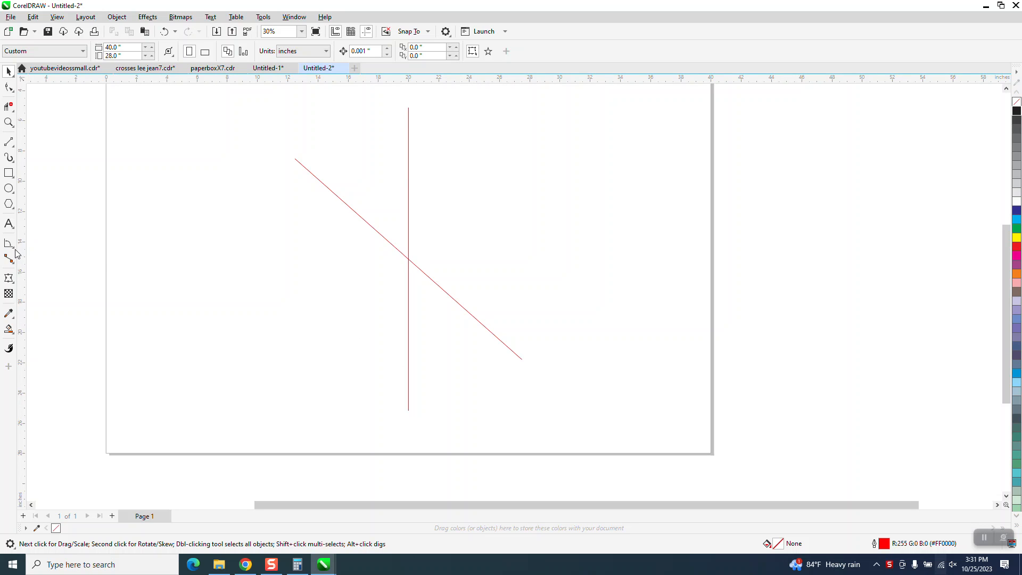
Step: Pick the Parallel Dimension type, then select the diagonal red line with the Pick tool
left_click(9, 254)
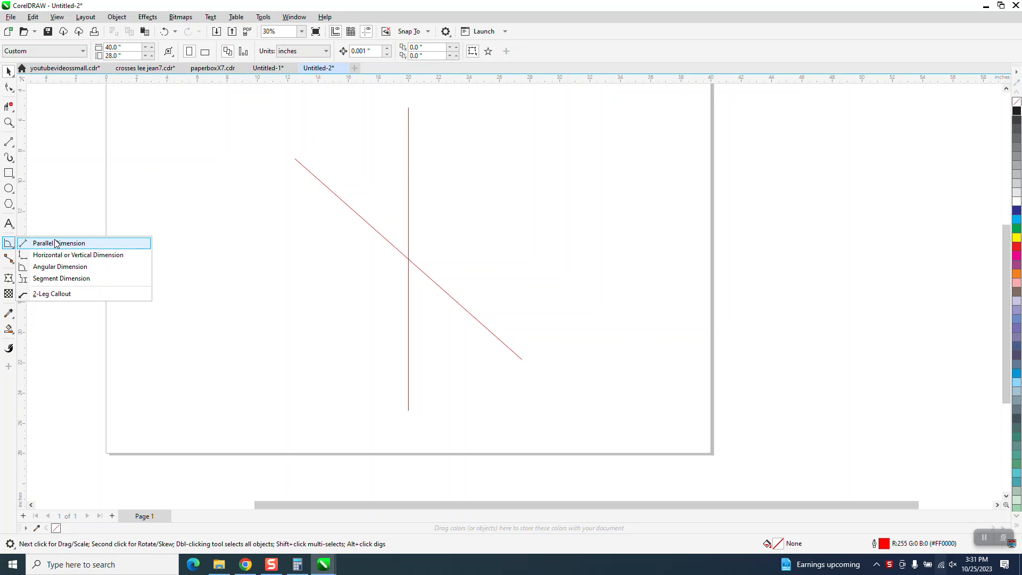
left_click(59, 243)
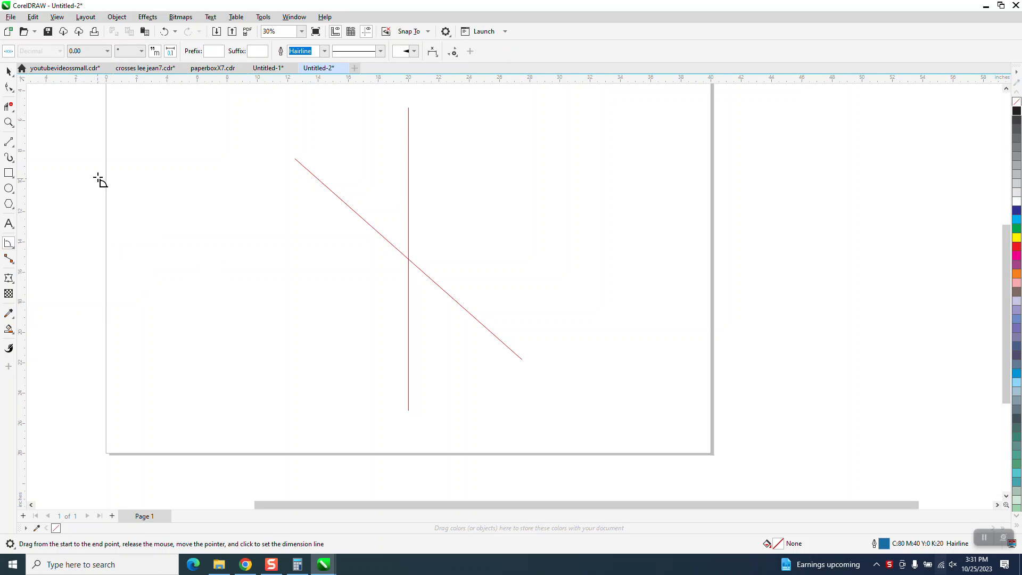
left_click(10, 70)
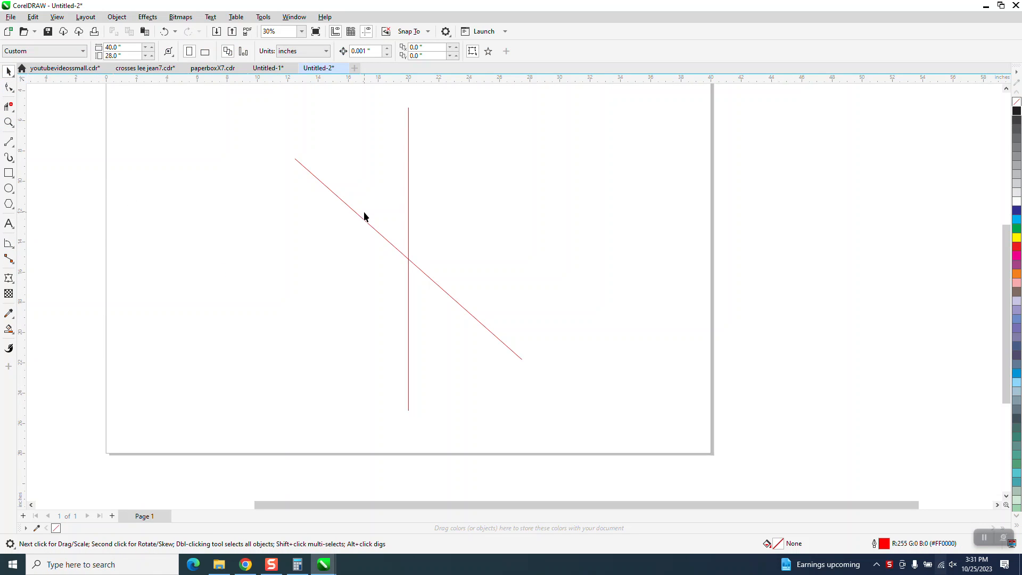
left_click(359, 215)
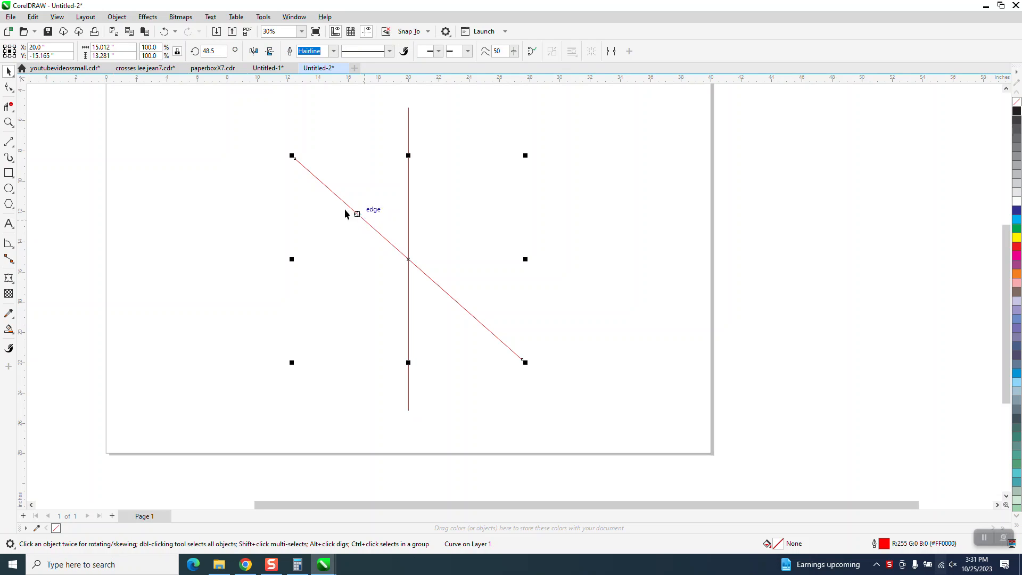
mouse_move(369, 225)
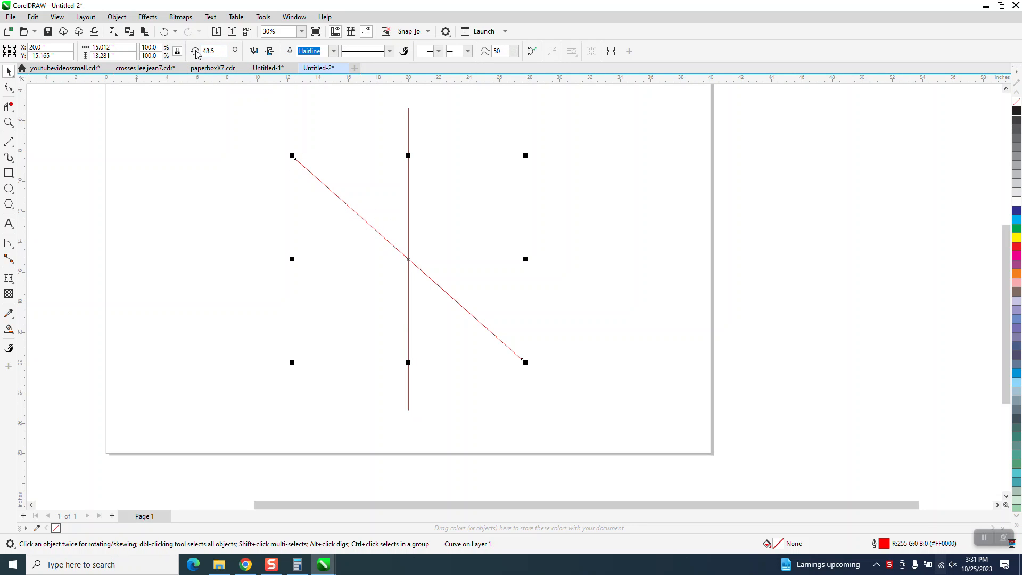
mouse_move(16, 252)
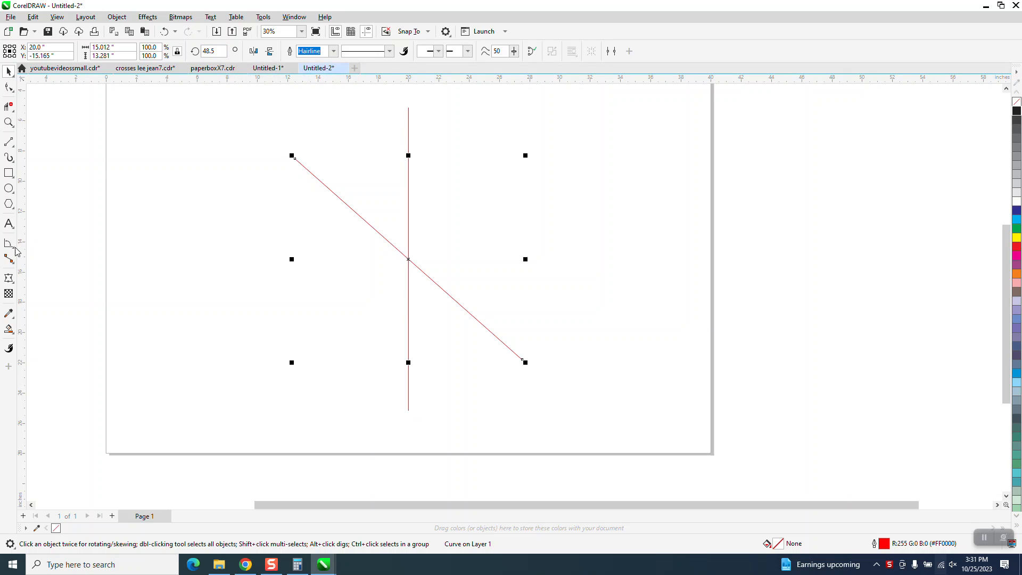
Step: Draw a red 2-point line from lower left to upper right crossing the diagonal line
left_click(10, 242)
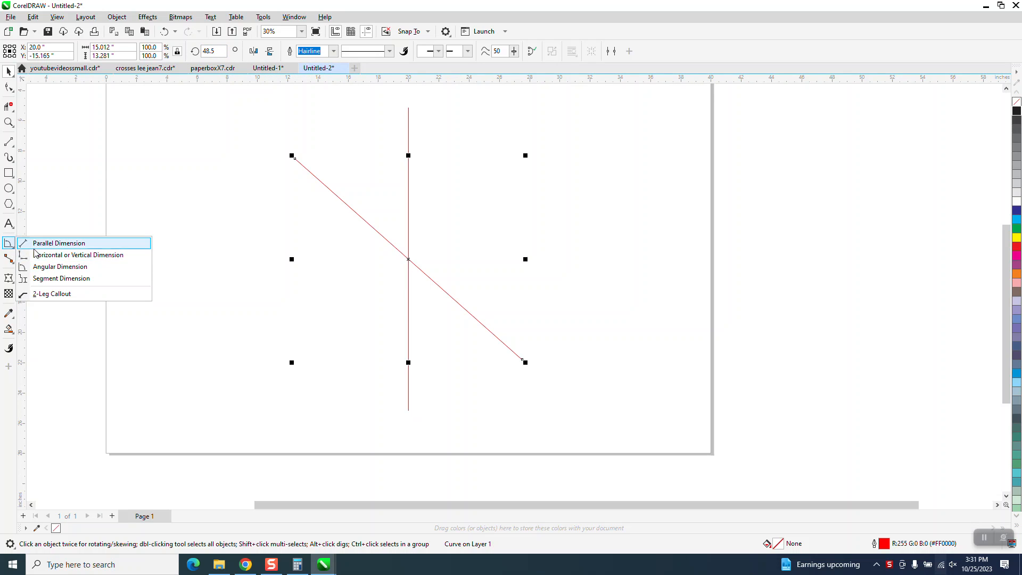
left_click(58, 243)
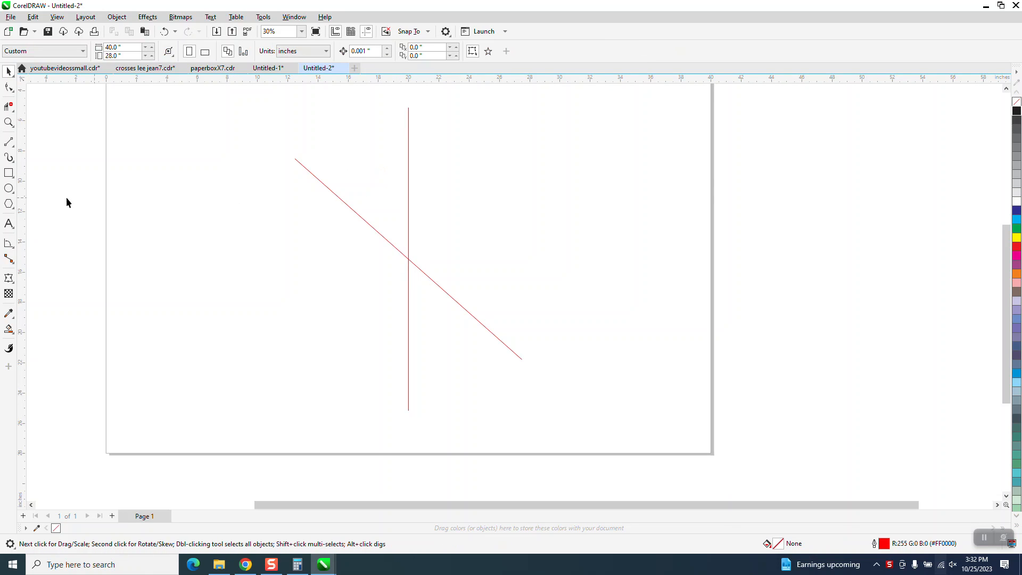
left_click(9, 142)
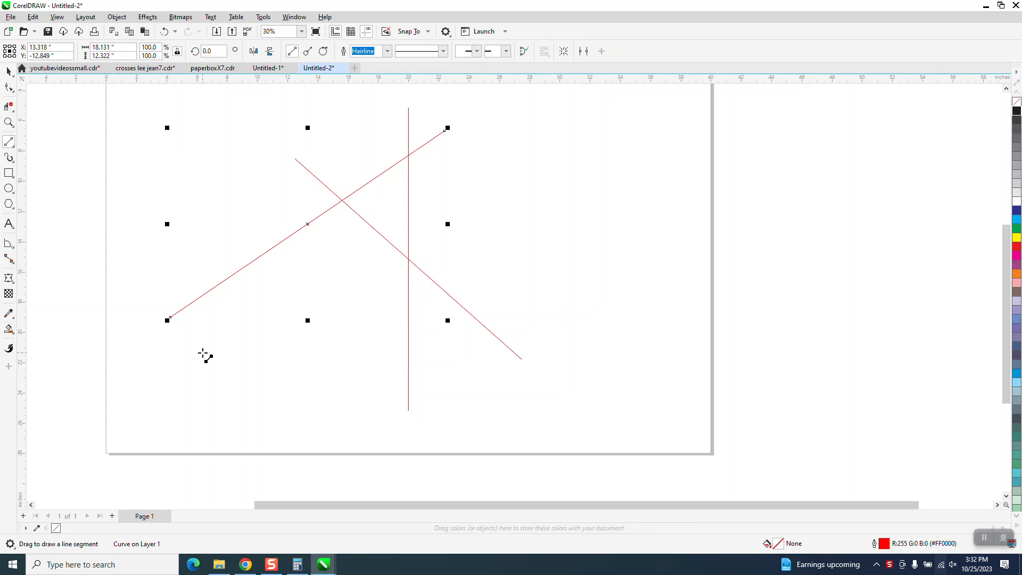
mouse_move(365, 205)
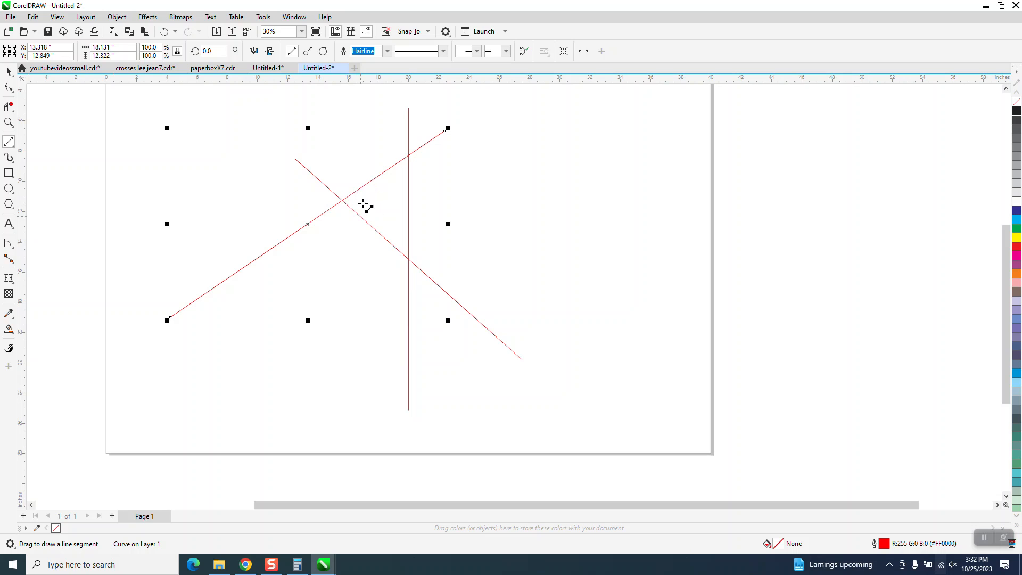
mouse_move(365, 209)
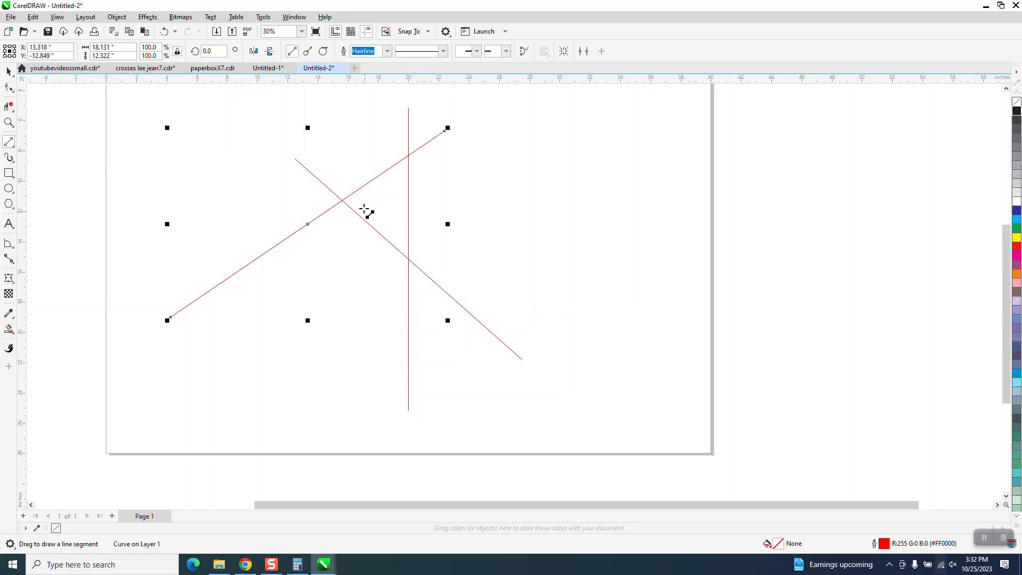
mouse_move(53, 230)
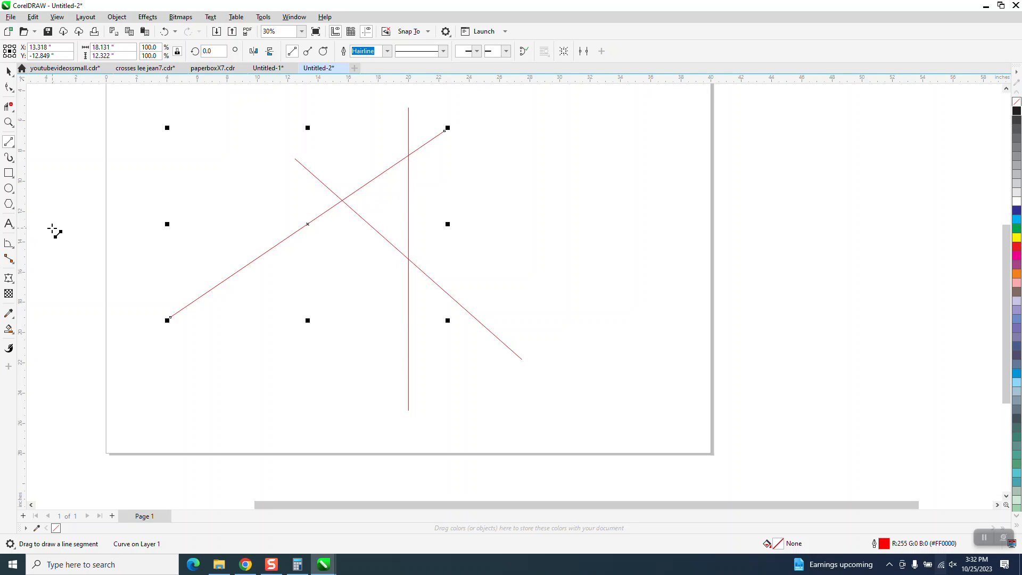
left_click(10, 242)
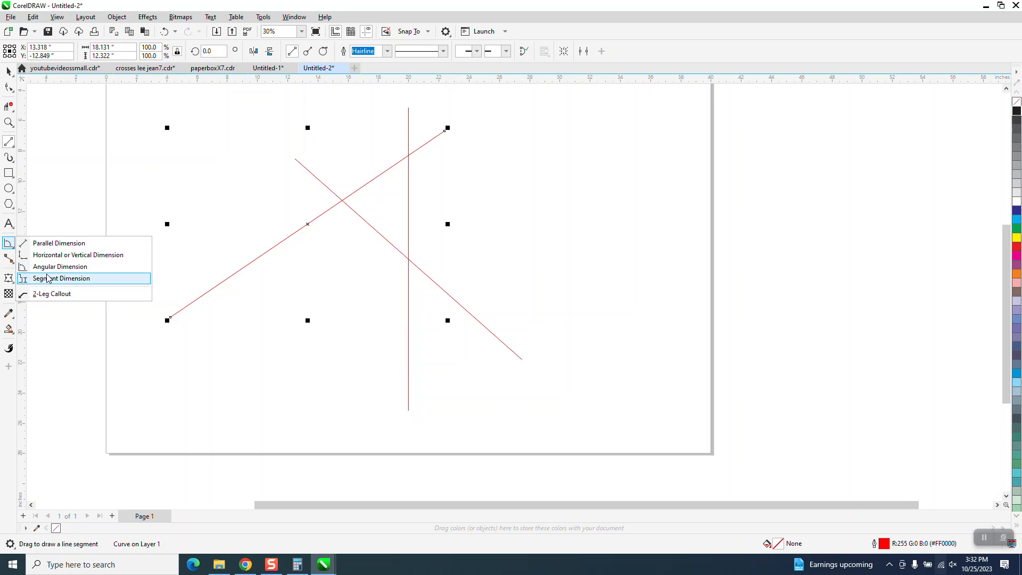
Step: Choose the Angular Dimension type to measure the 75.70° angle between the crossing lines
left_click(61, 278)
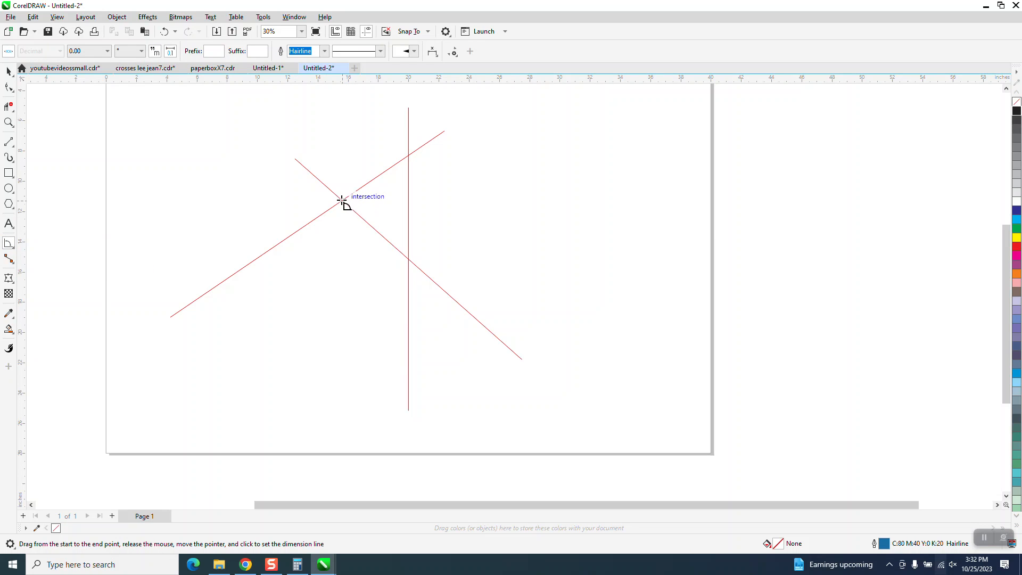
mouse_move(353, 194)
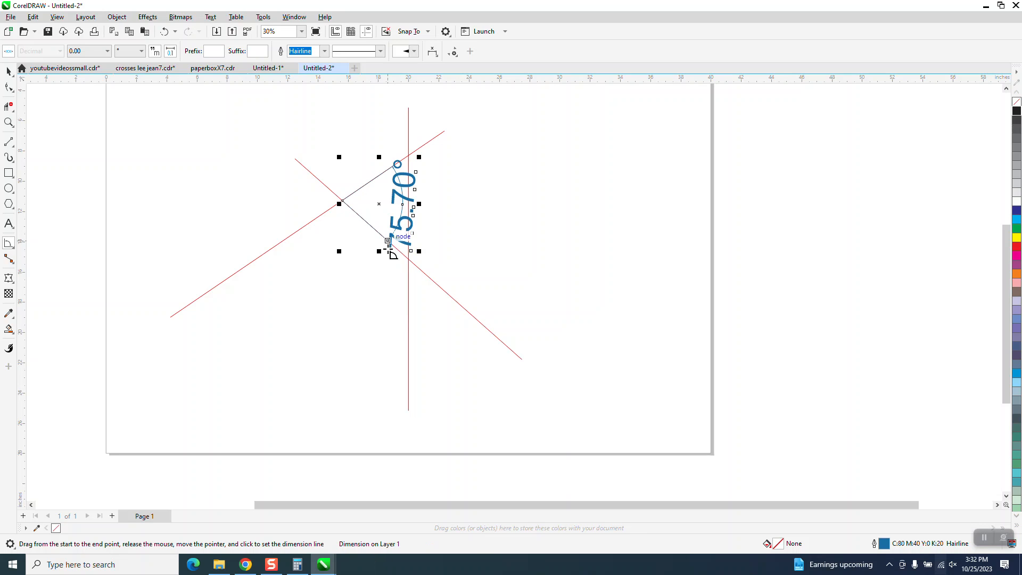
mouse_move(292, 315)
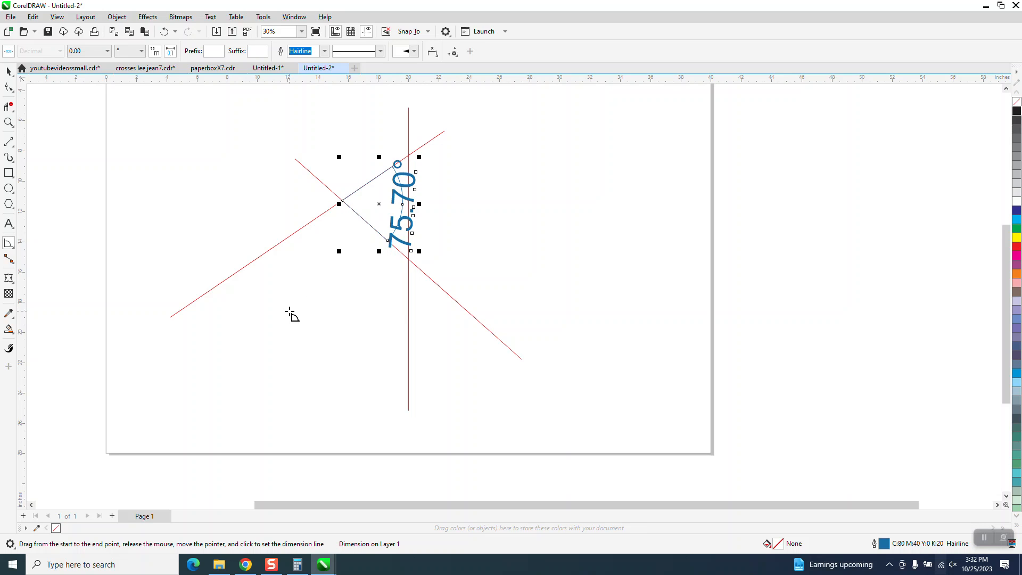
mouse_move(39, 116)
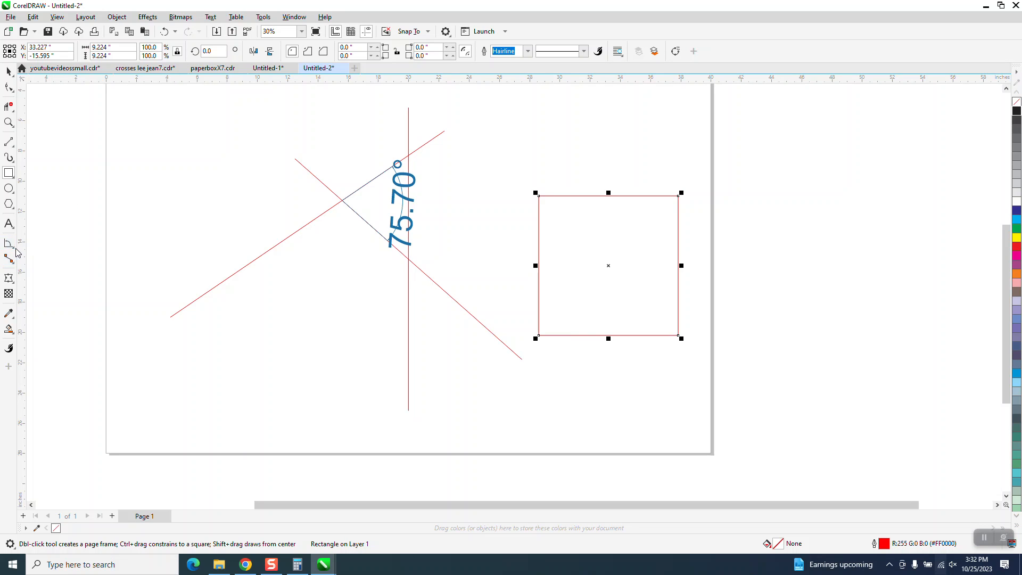
Step: Measure the square's bottom-left corner with an Angular Dimension labelled 90.00°
left_click(9, 243)
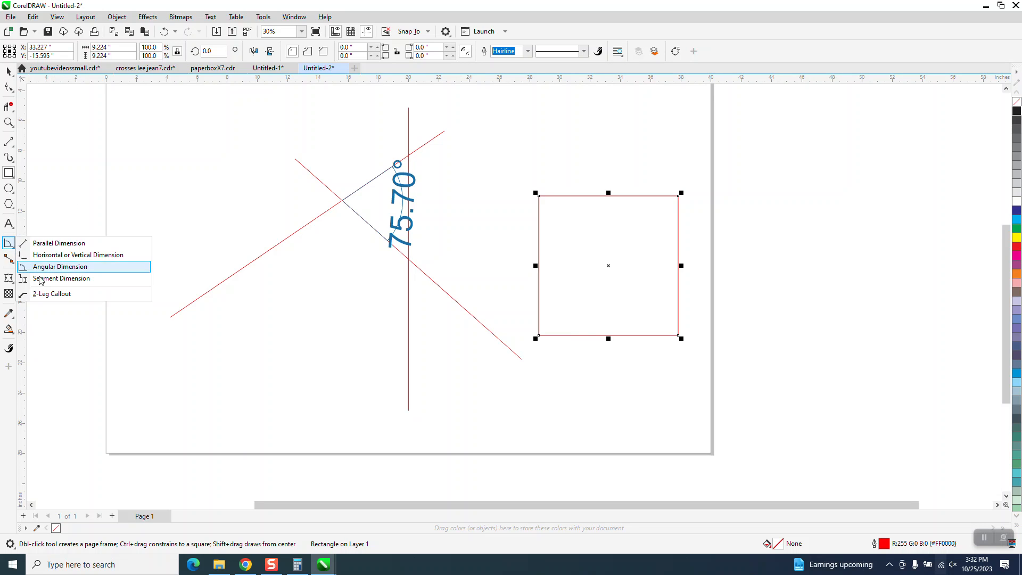
left_click(60, 266)
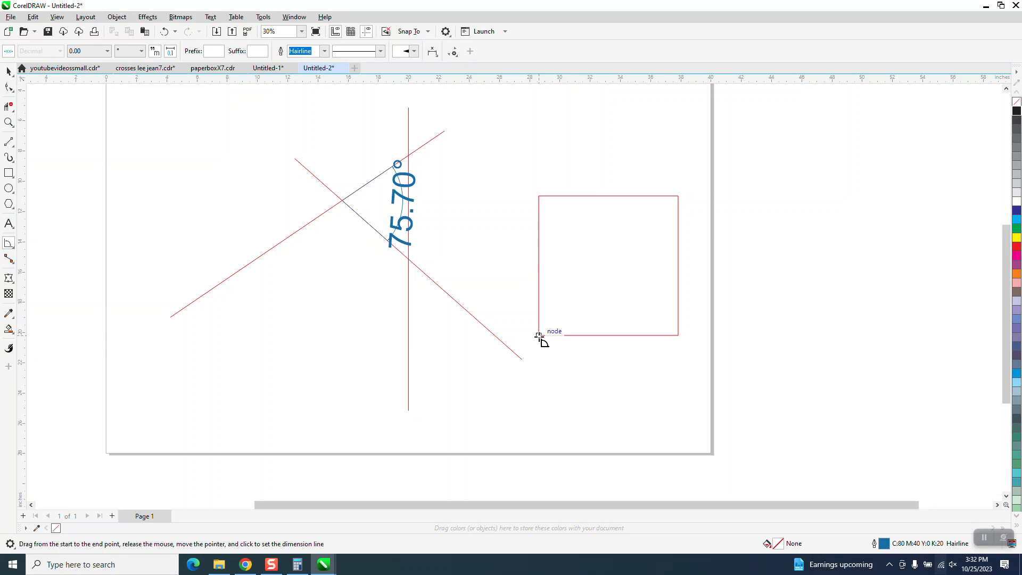
mouse_move(538, 254)
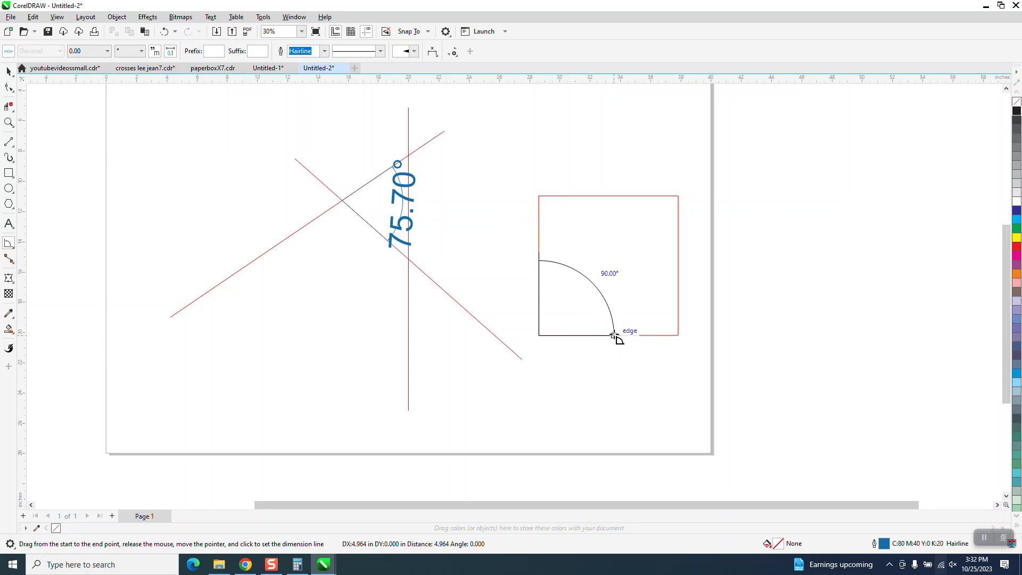
left_click(611, 334)
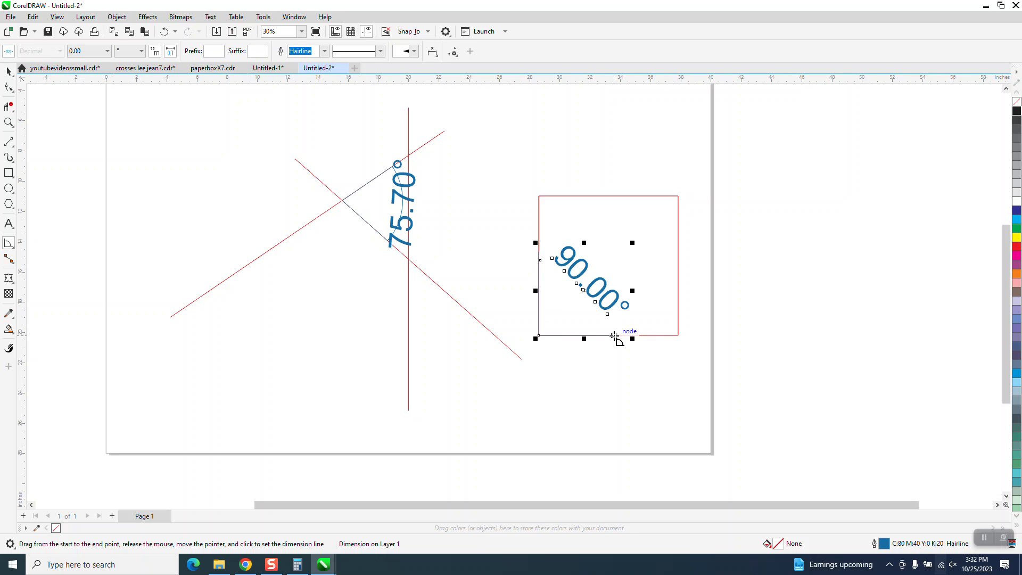
mouse_move(609, 393)
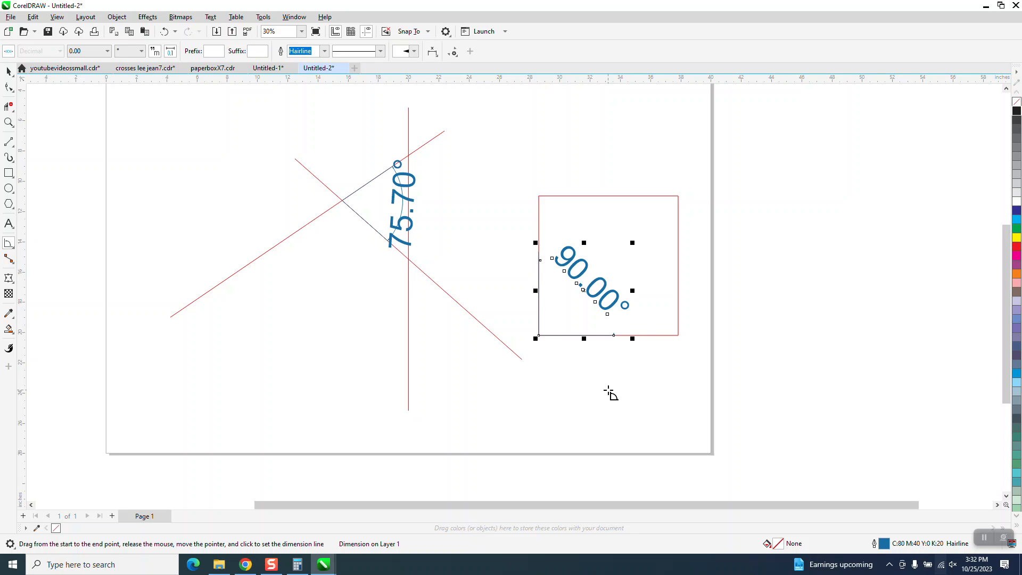